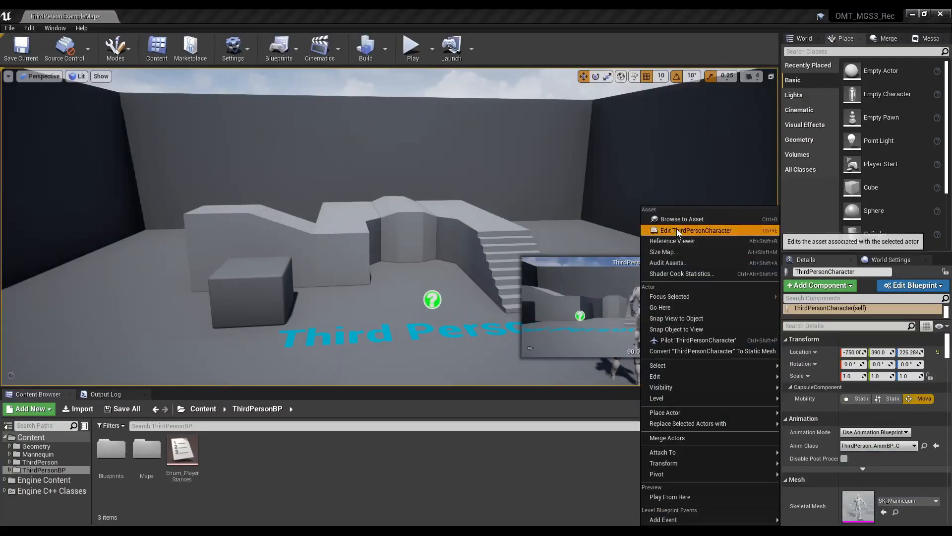
# - Edit ThirdPersonCharacter, review the Jump and ResetVR input bindings, then start a Mixamo character upload
pyautogui.click(695, 230)
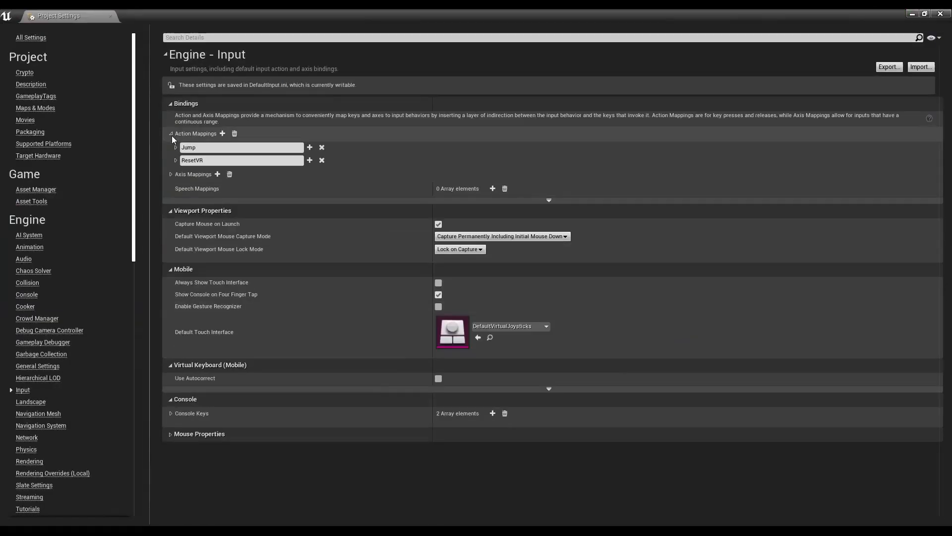
pyautogui.write('s')
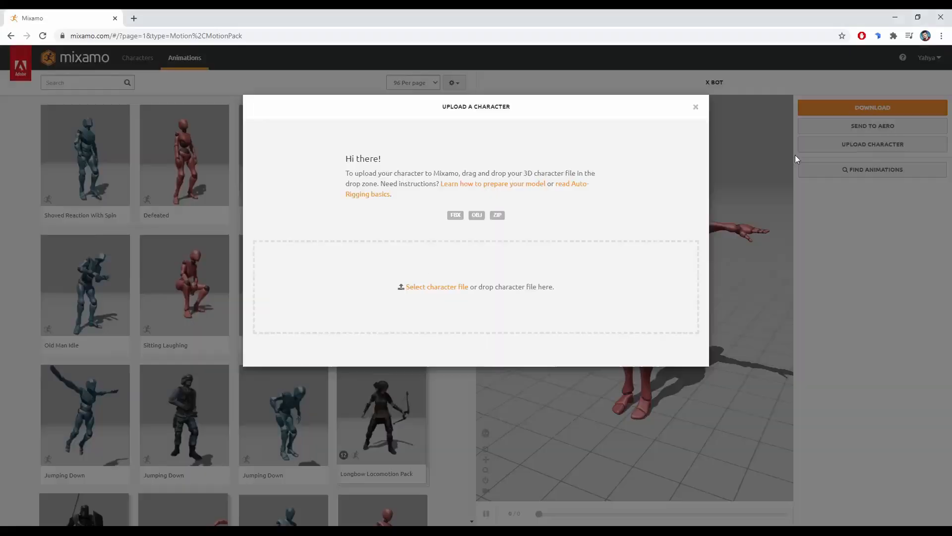
pyautogui.click(872, 107)
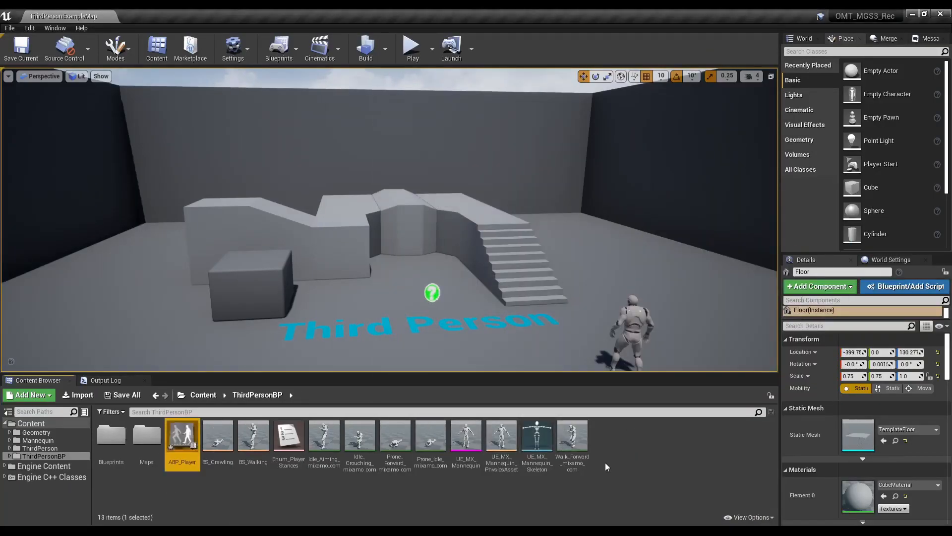
# - In ABP_Player's event graph, take the VectorLength of the pawn owner's velocity
pyautogui.doubleClick(181, 436)
pyautogui.write('vectorle')
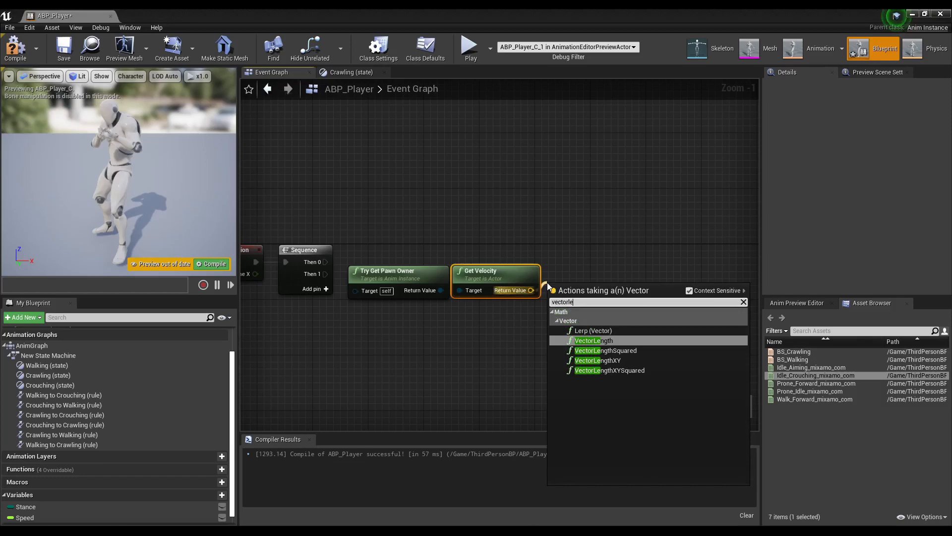
pyautogui.click(595, 340)
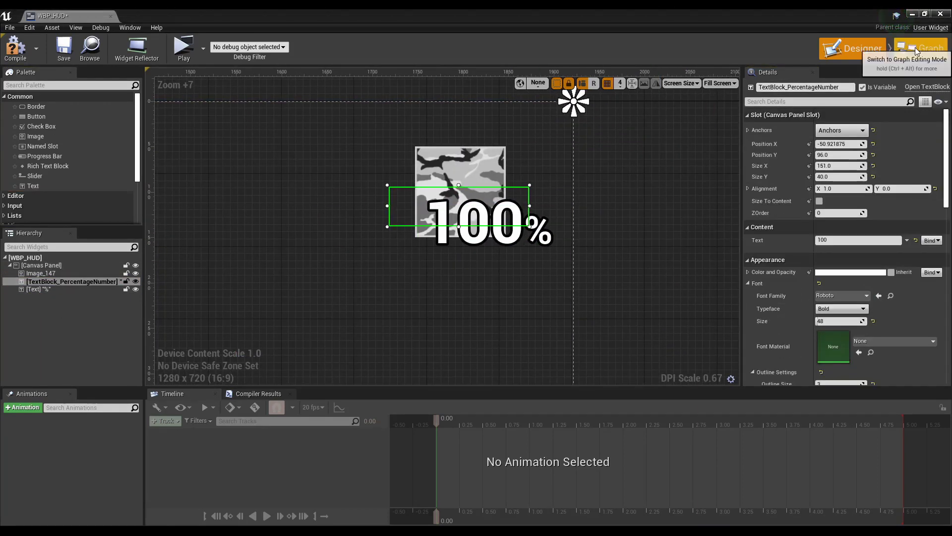
# - Create the WBP_HUD widget on BeginPlay and add it to the viewport
pyautogui.click(925, 49)
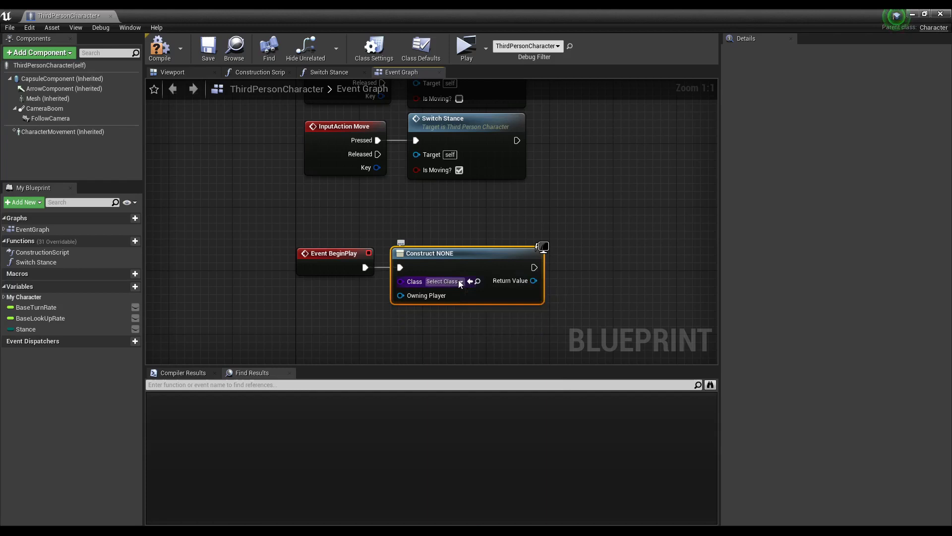
pyautogui.write('addtovi')
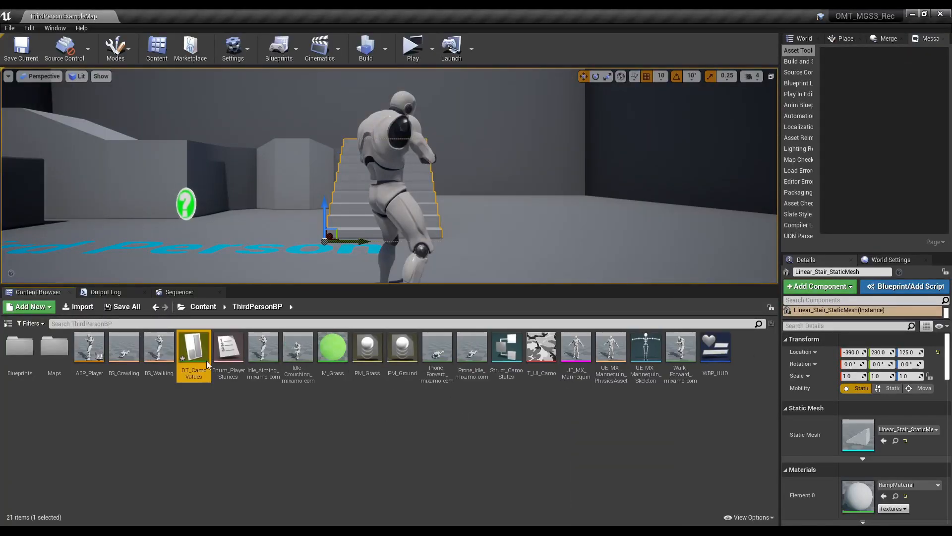
# - Inspect the DT_CamoValues data table from the ThirdPersonBP folder
pyautogui.doubleClick(193, 347)
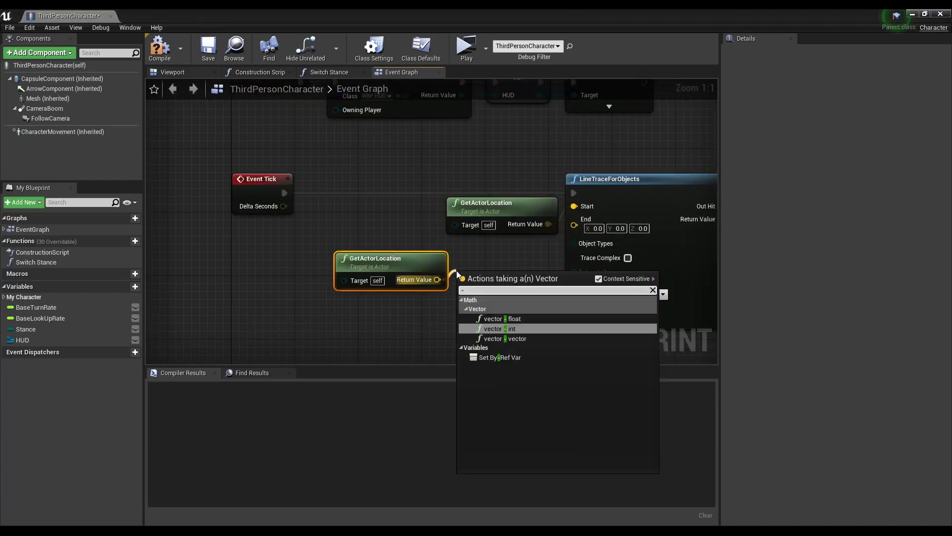
# - Line-trace below the actor location on Tick to pick the camo row, then play-test the 6% HUD readout
pyautogui.click(500, 318)
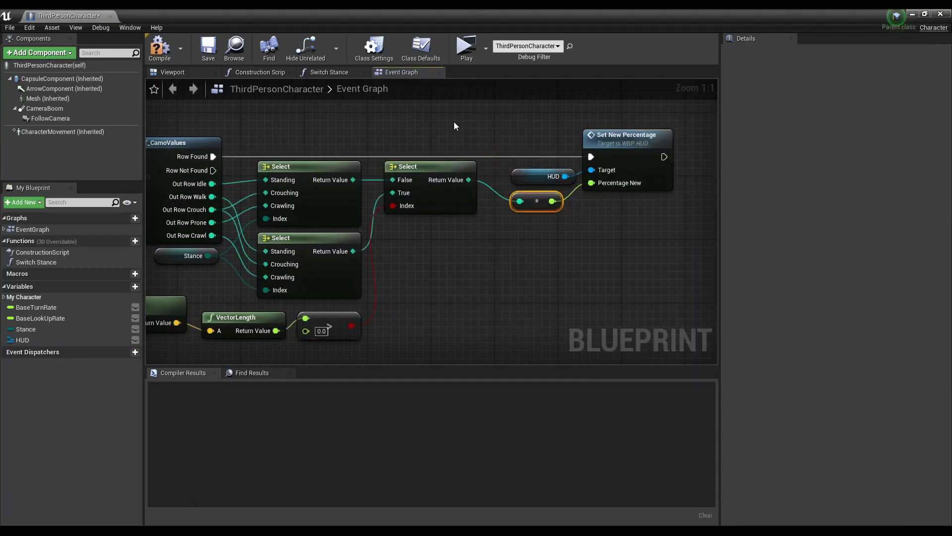
pyautogui.click(465, 44)
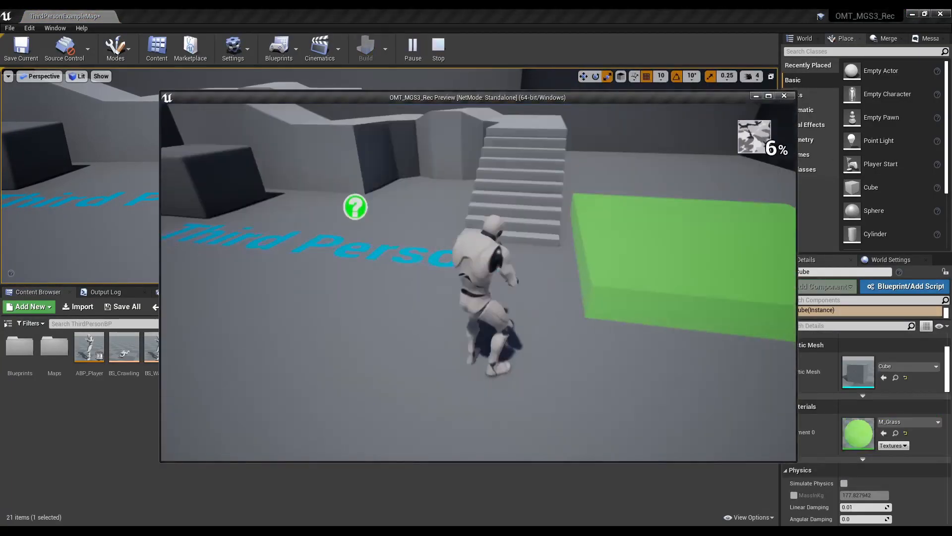